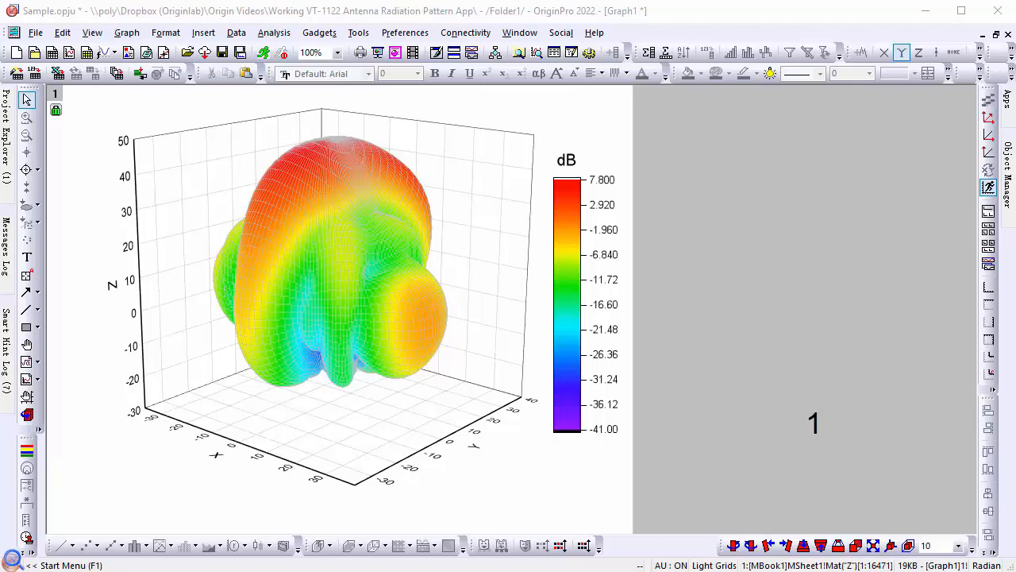
mouse_move(482, 418)
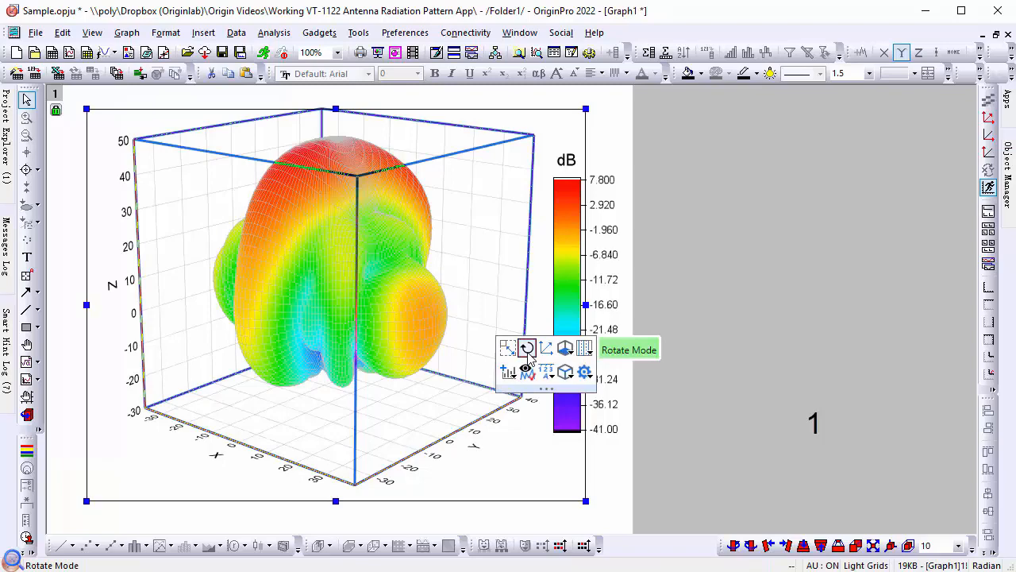
In Rotate Mode, orbit the radiation pattern sideways, then tilt it to view from below.
left_click(526, 348)
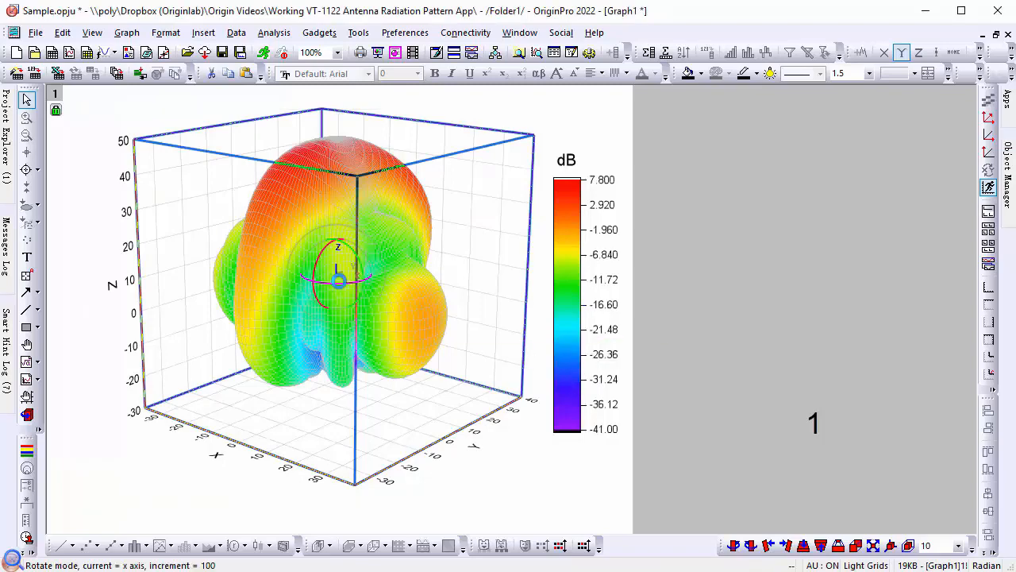
left_click_drag(341, 278, 278, 282)
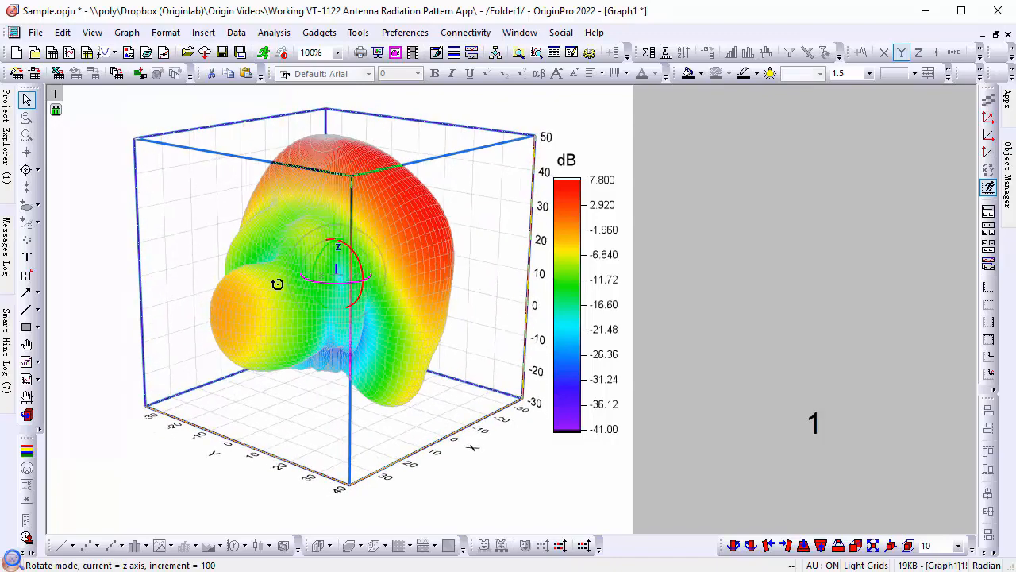
left_click_drag(278, 284, 355, 286)
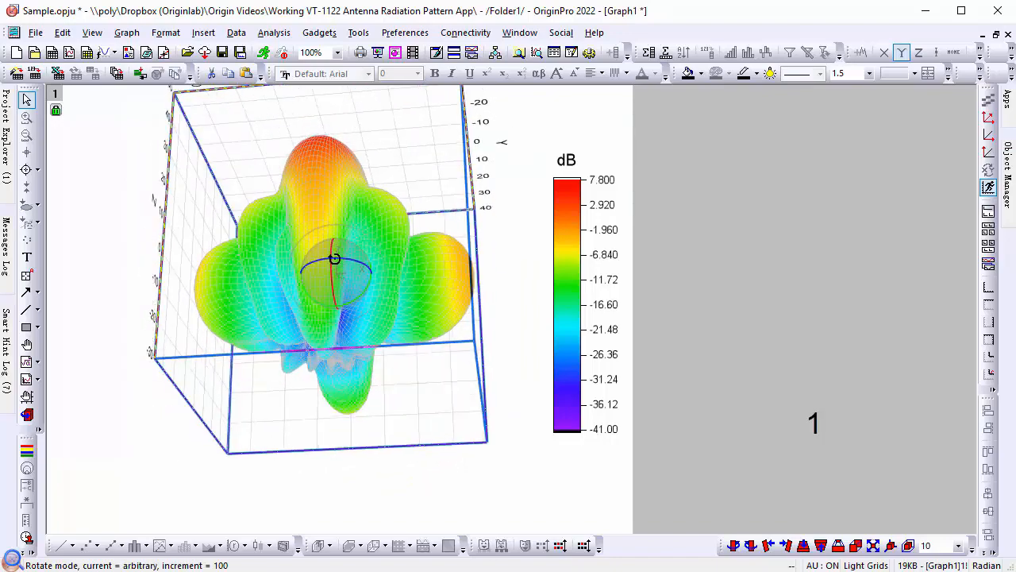
left_click_drag(333, 262, 342, 318)
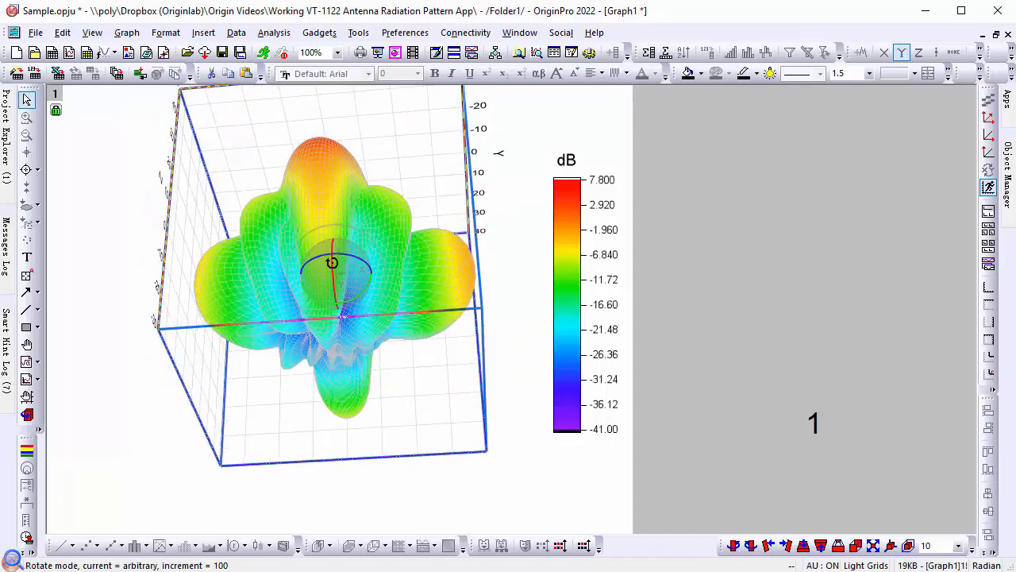
left_click_drag(331, 262, 329, 300)
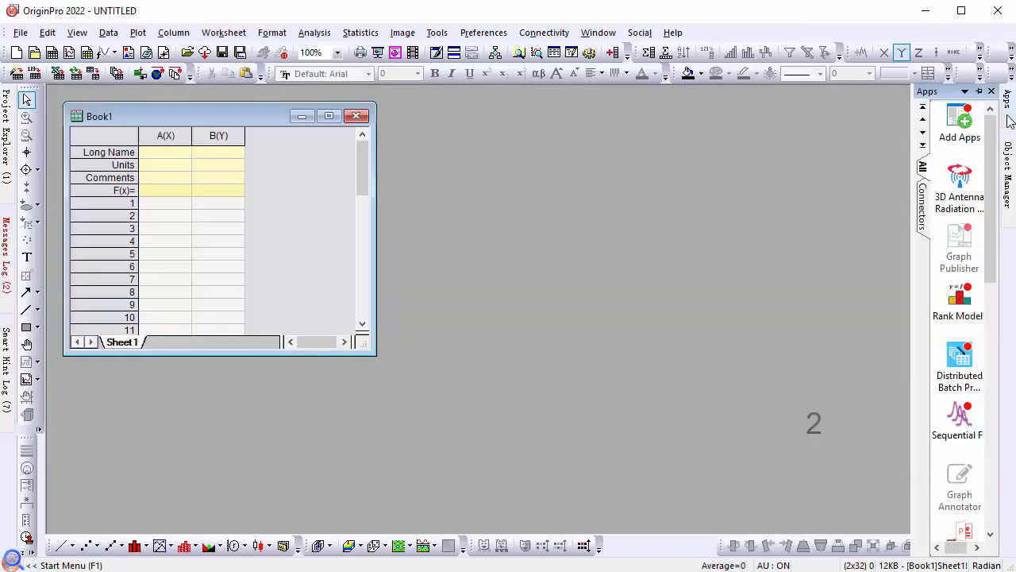
mouse_move(959, 194)
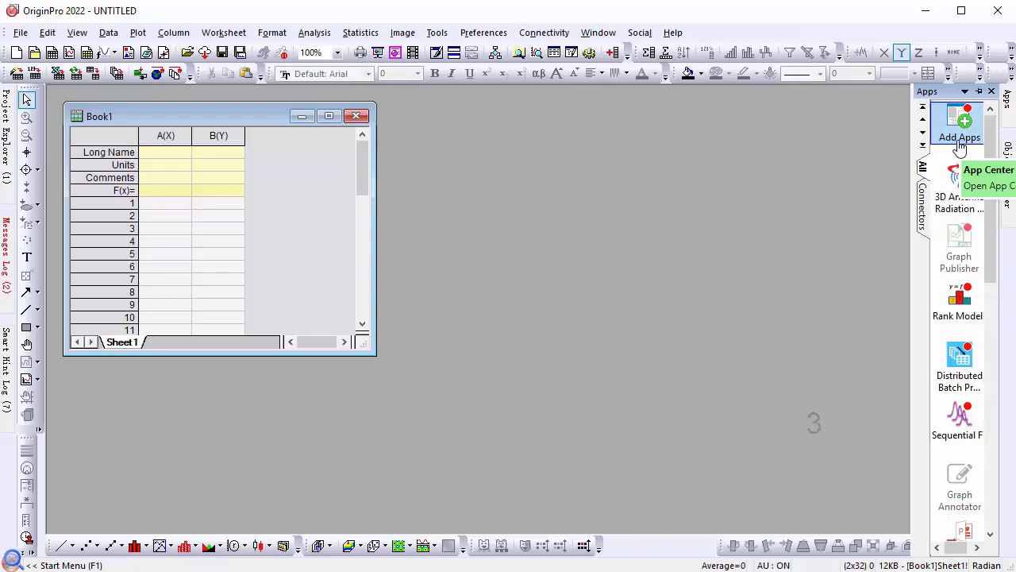
mouse_move(600, 317)
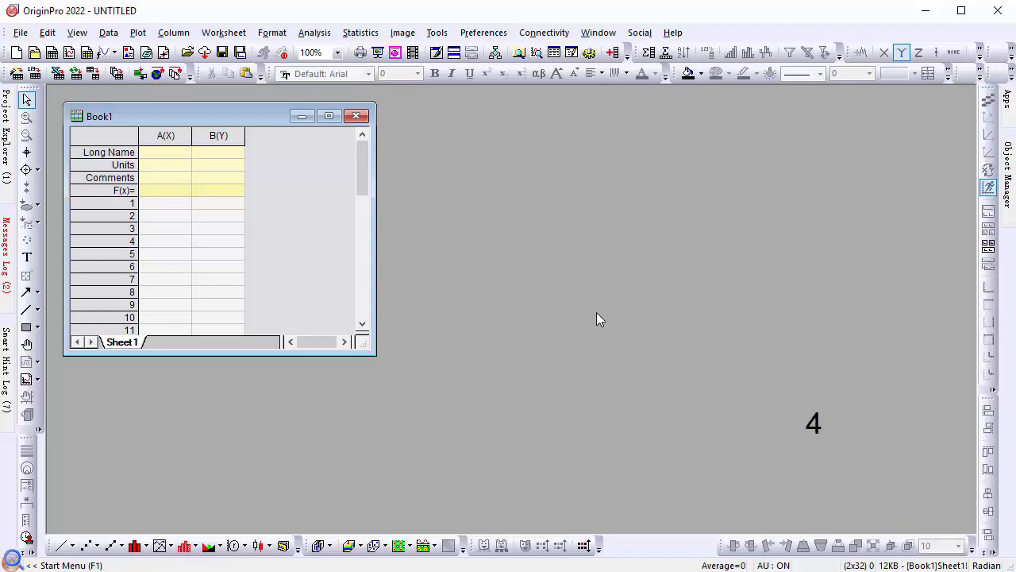
Import Antenna Radiation Pattern.txt as Text/CSV, accepting the default import options.
left_click(108, 33)
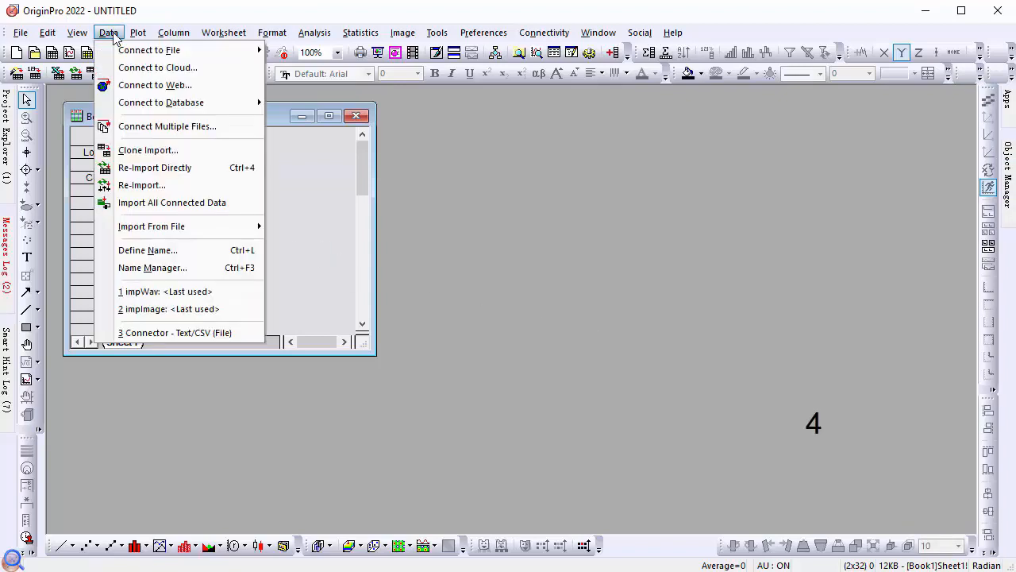
mouse_move(149, 49)
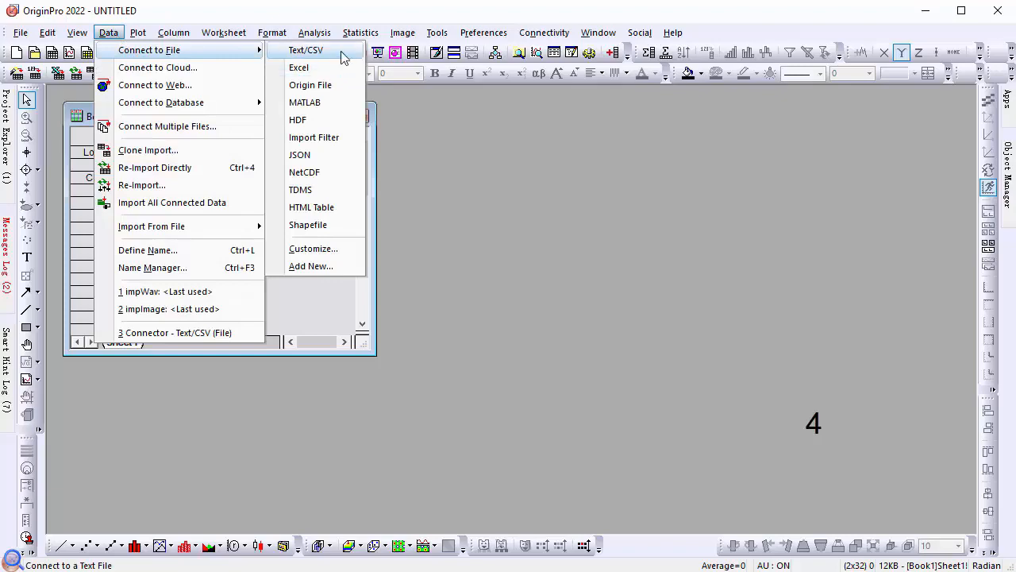
left_click(306, 50)
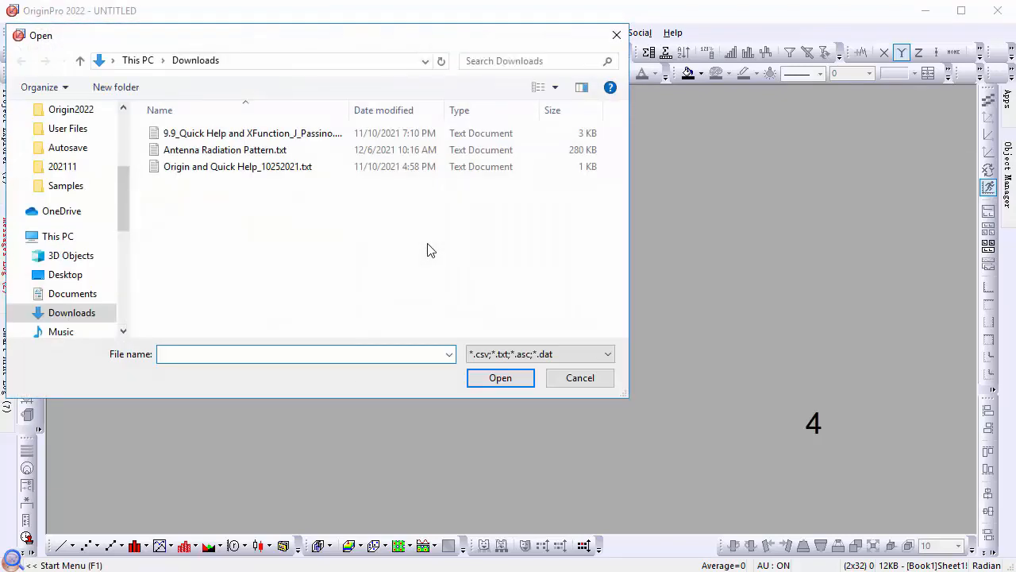
left_click(224, 150)
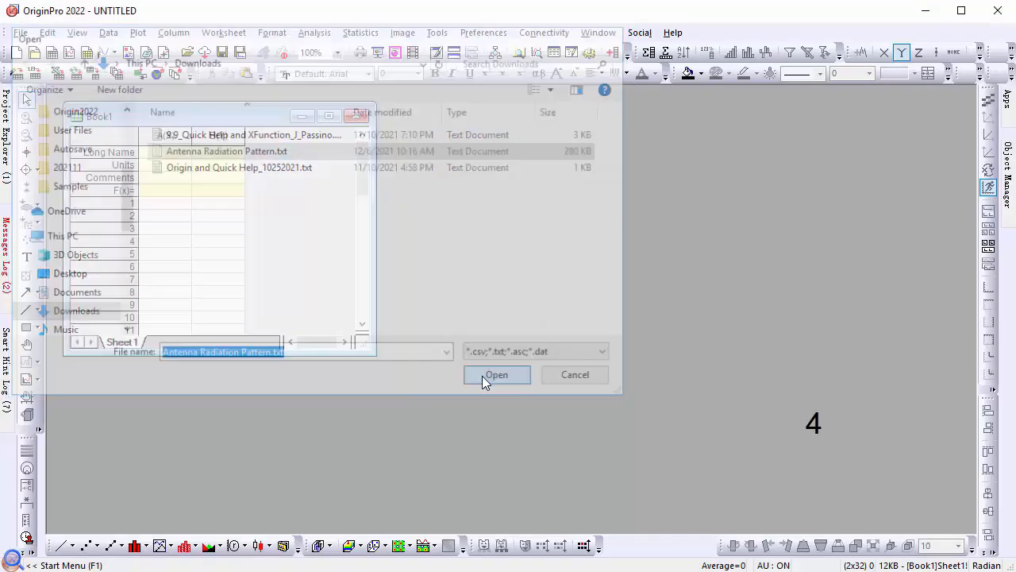
left_click(496, 374)
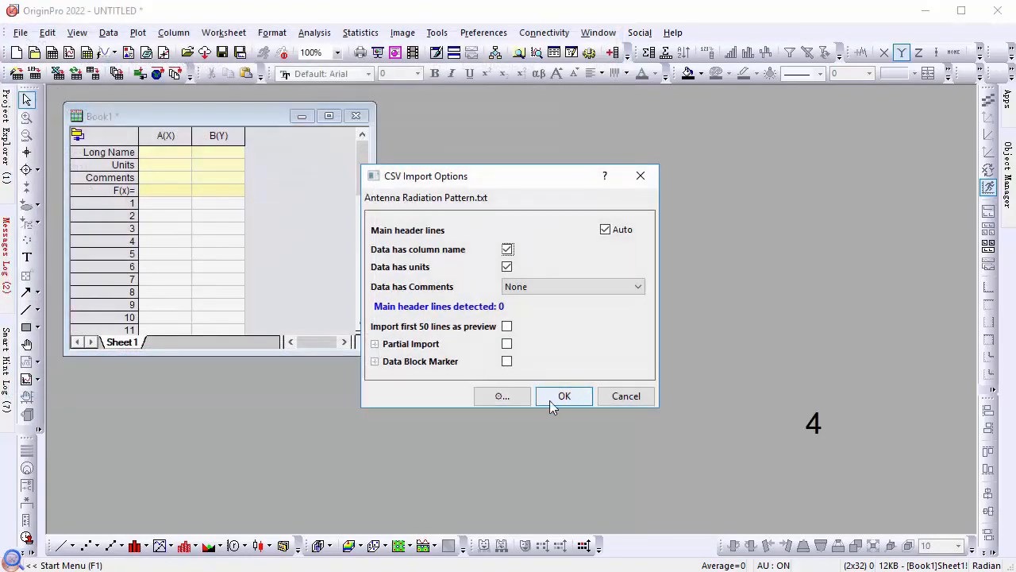
left_click(564, 395)
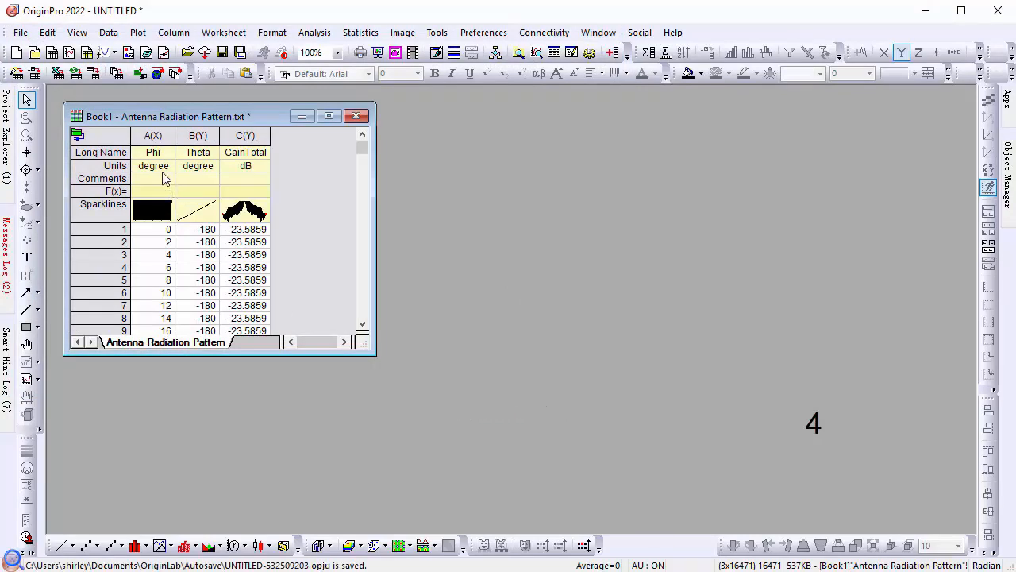
mouse_move(204, 178)
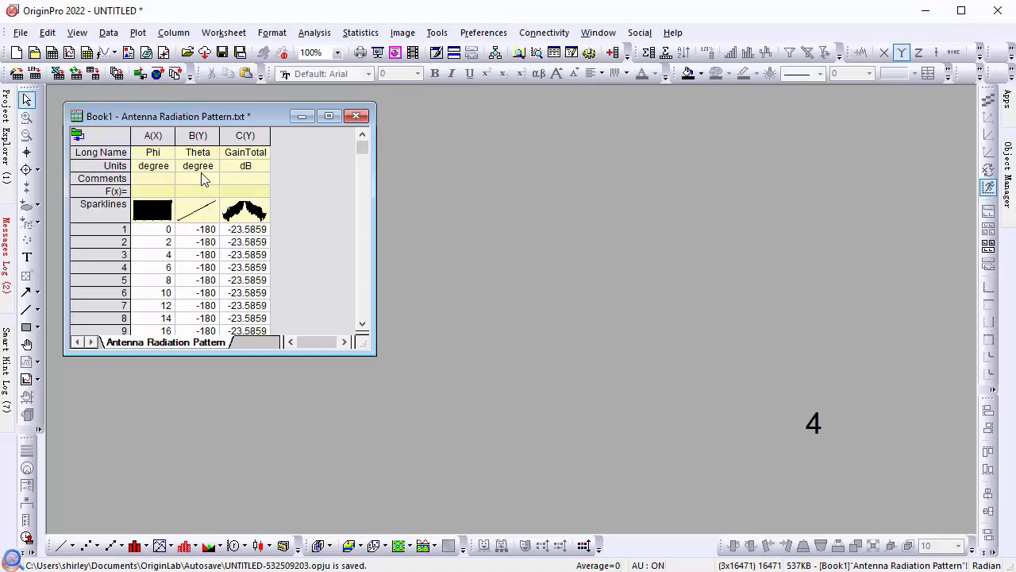
mouse_move(246, 185)
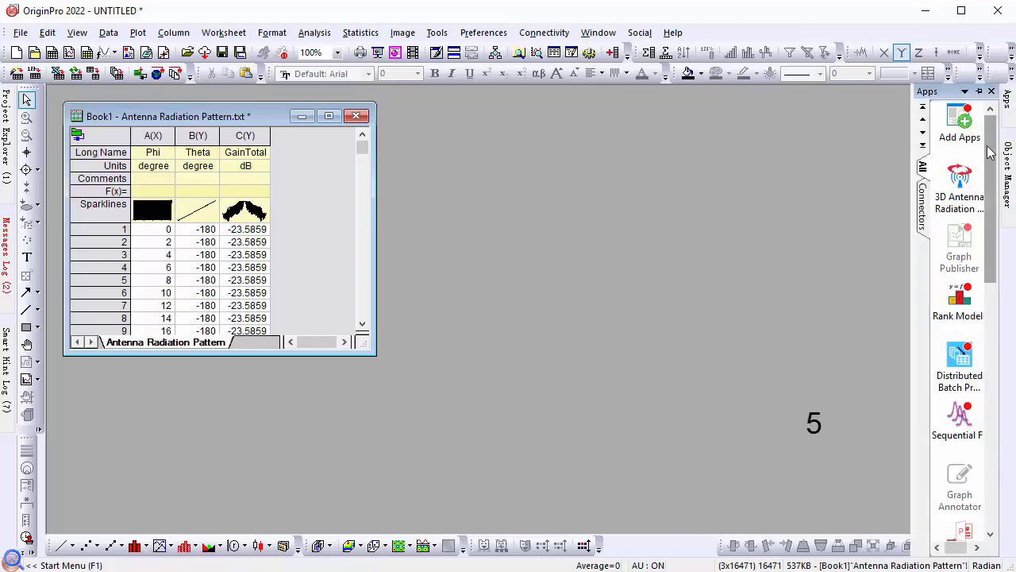
Launch the 3D Antenna Radiation Pattern app and start Convert XYZ Data to Virtual Matrix.
left_click(959, 175)
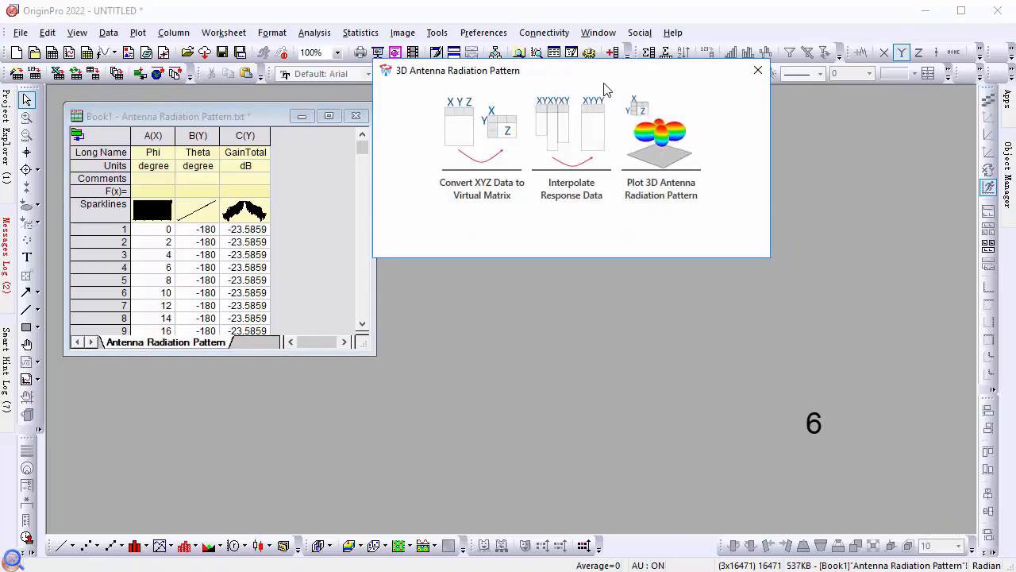
left_click_drag(457, 70, 566, 83)
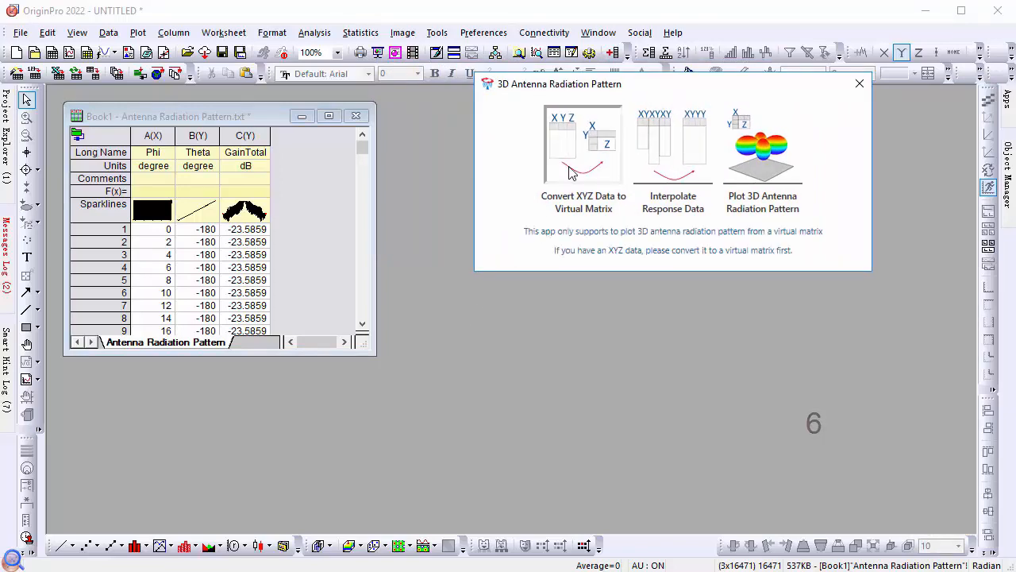
left_click(583, 151)
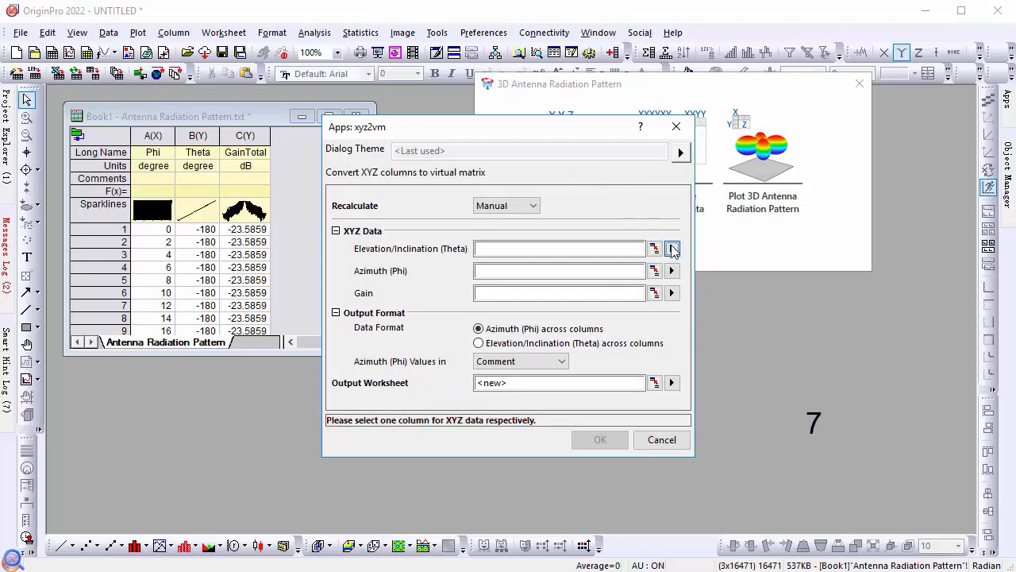
Assign Theta as elevation/inclination, Phi as azimuth and GainTotal as gain.
left_click(672, 249)
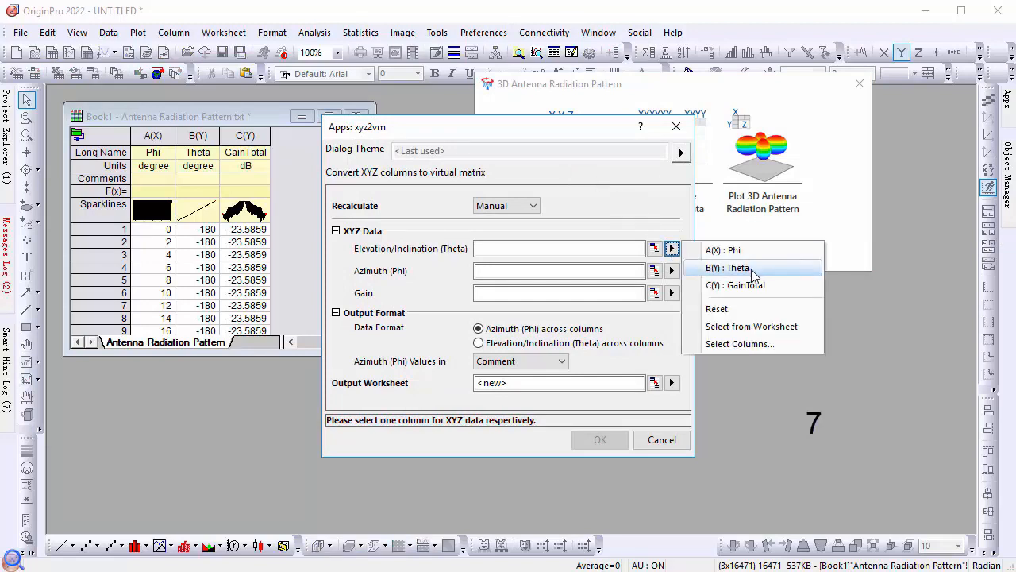
left_click(727, 267)
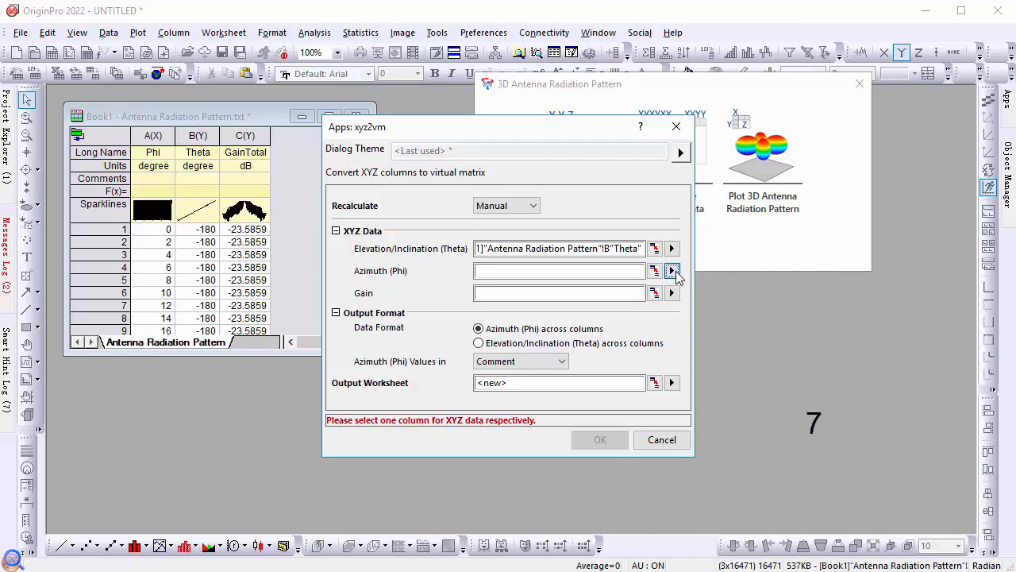
left_click(673, 271)
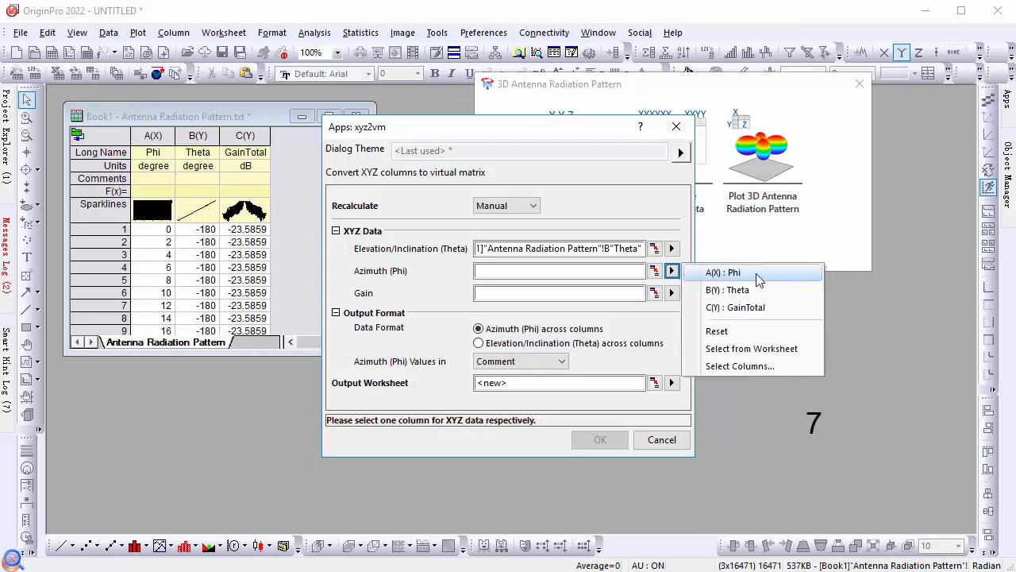
left_click(723, 273)
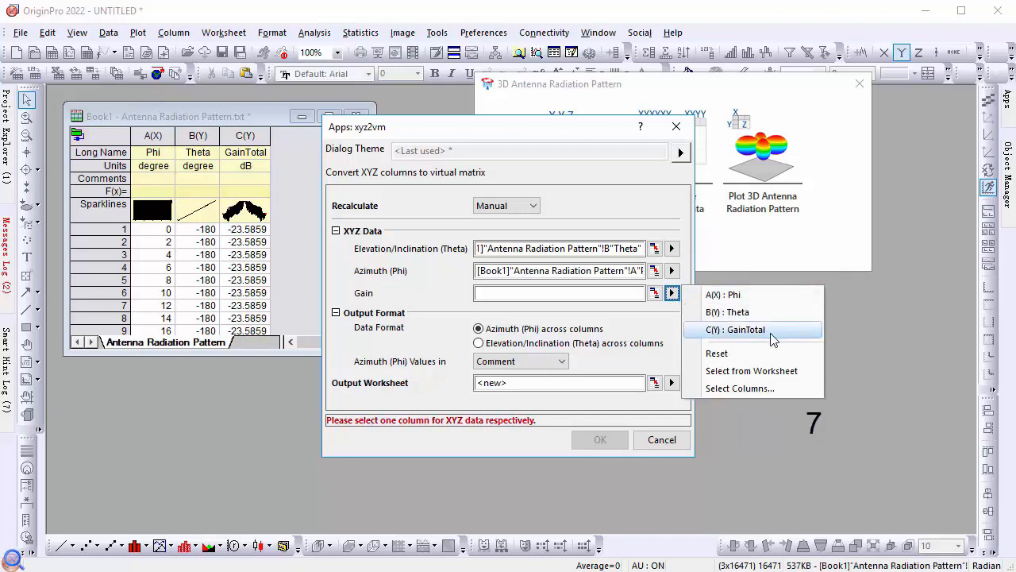
left_click(735, 328)
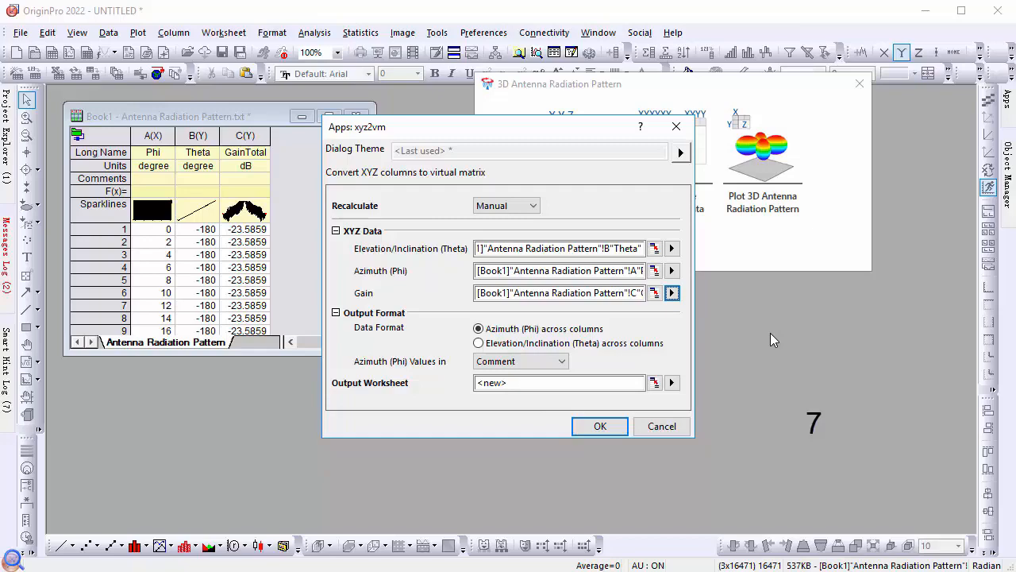
Run the xyz2vm conversion to produce the Output Worksheet.
left_click(600, 426)
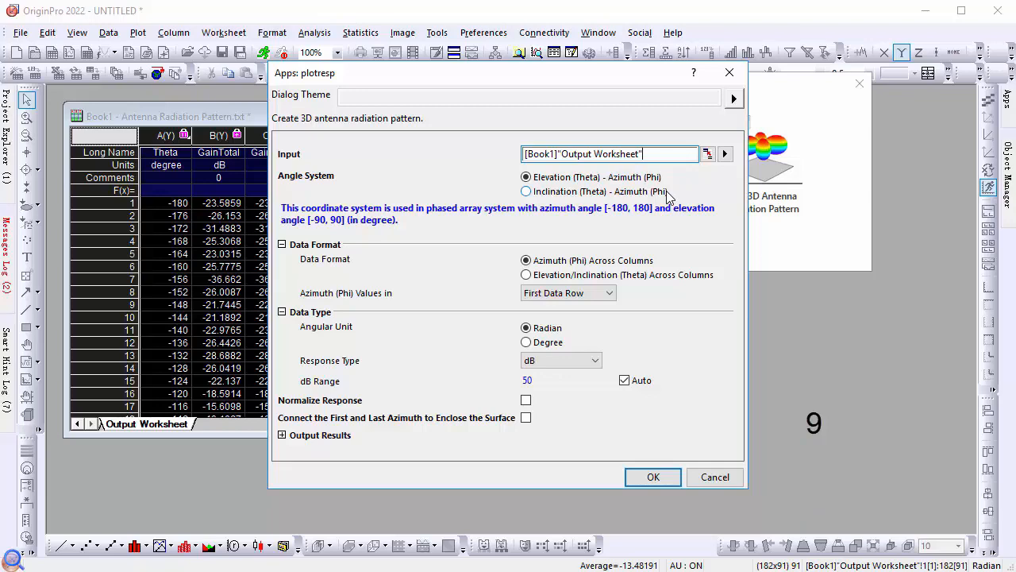
Plot with Inclination (Theta) - Azimuth (Phi), azimuth from Column Label, in degrees.
left_click(525, 192)
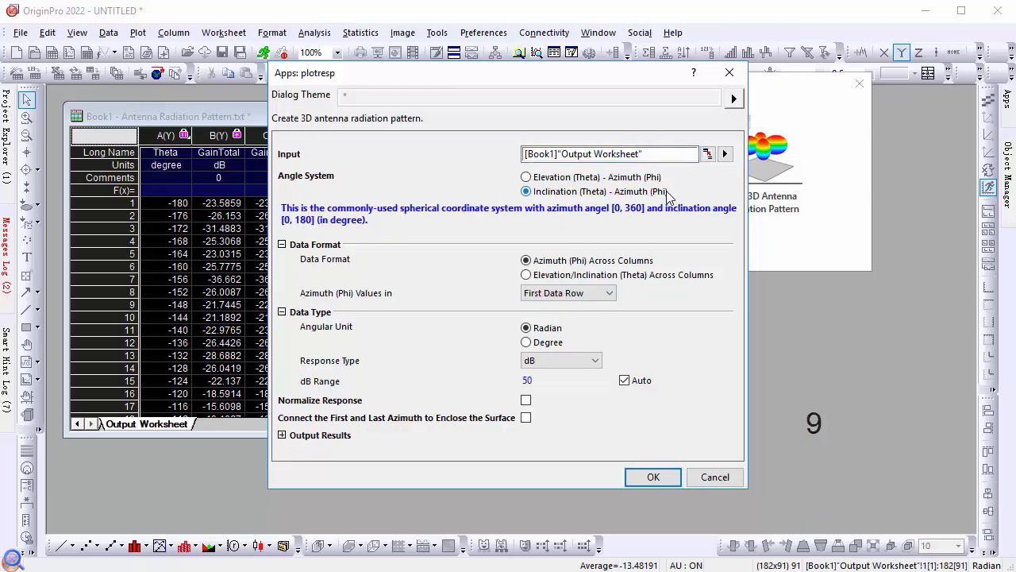
mouse_move(675, 246)
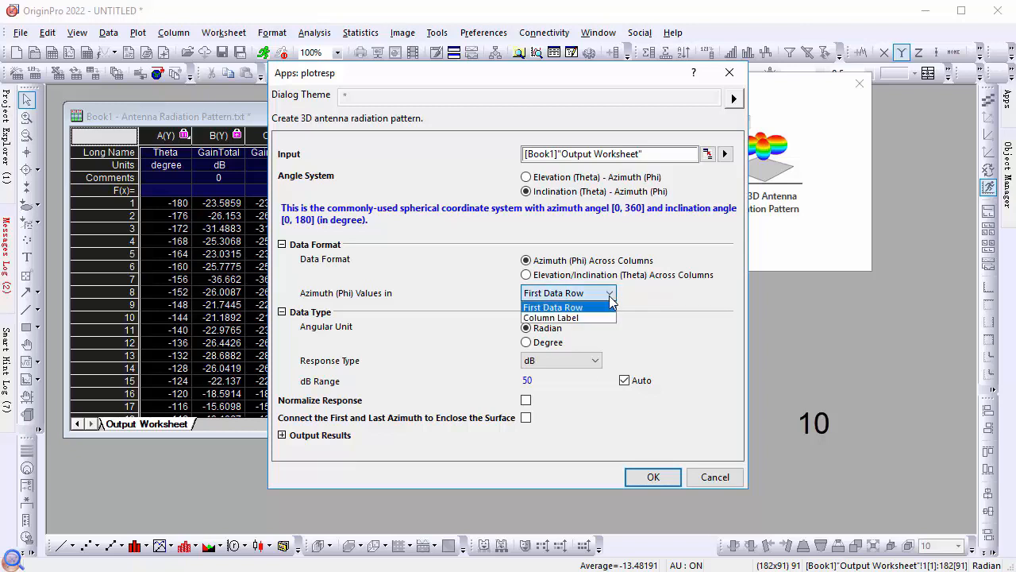
left_click(551, 317)
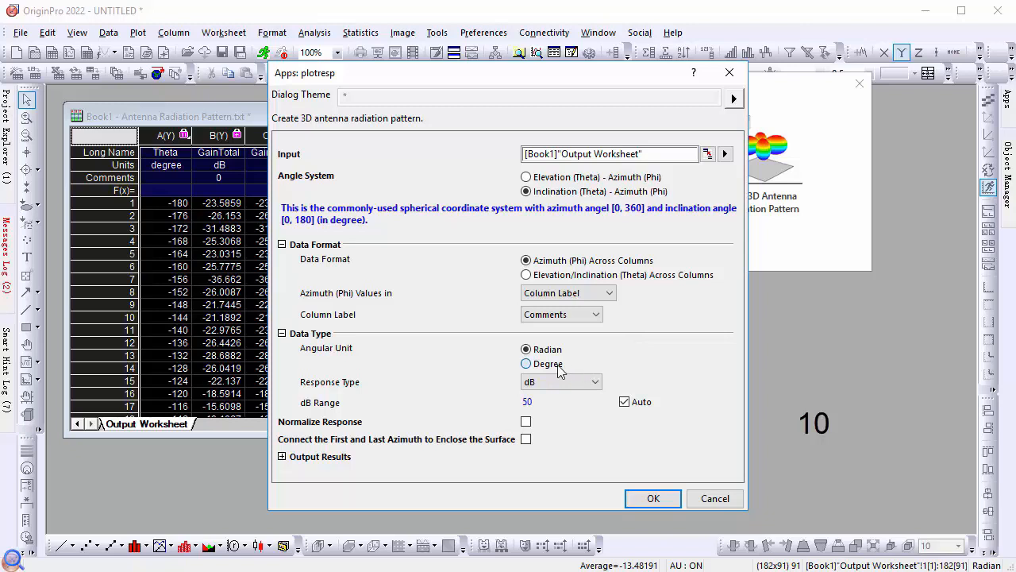
left_click(526, 363)
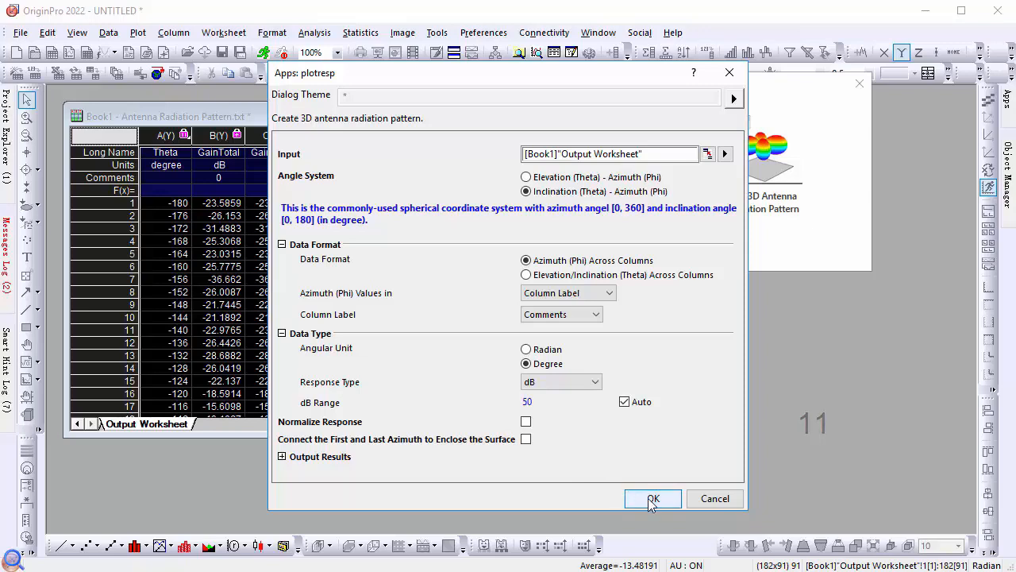
left_click(652, 497)
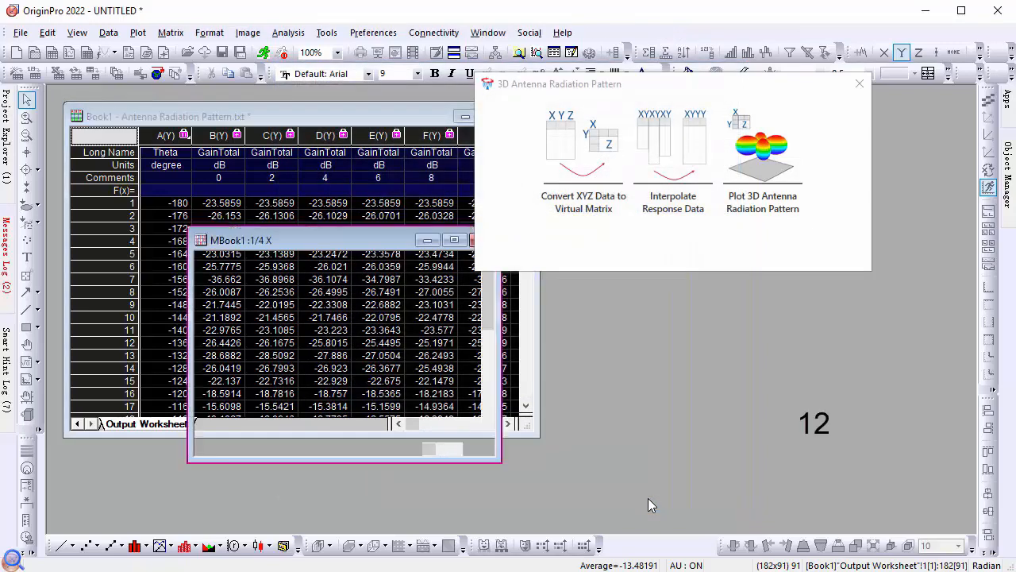
left_click(761, 147)
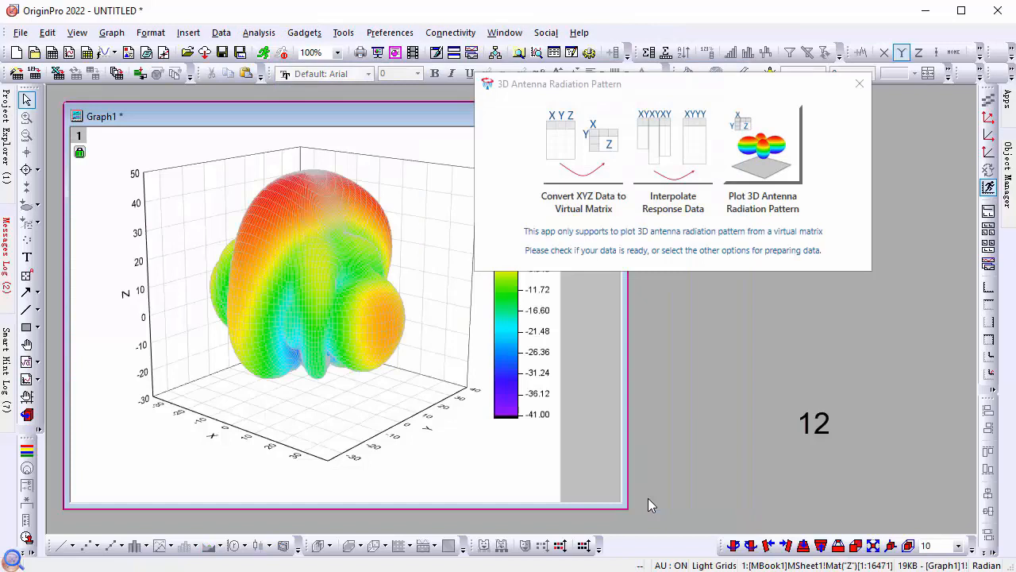